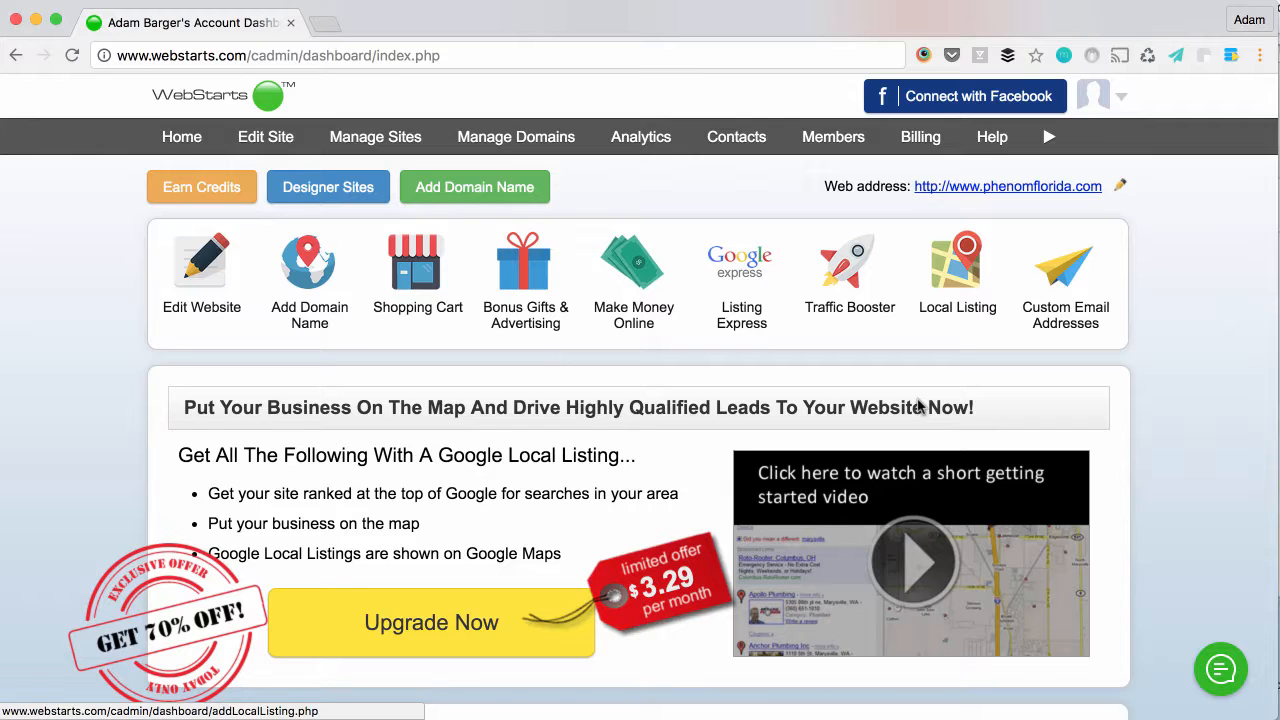
{"action": "mouse_move", "coordinate": [957, 270]}
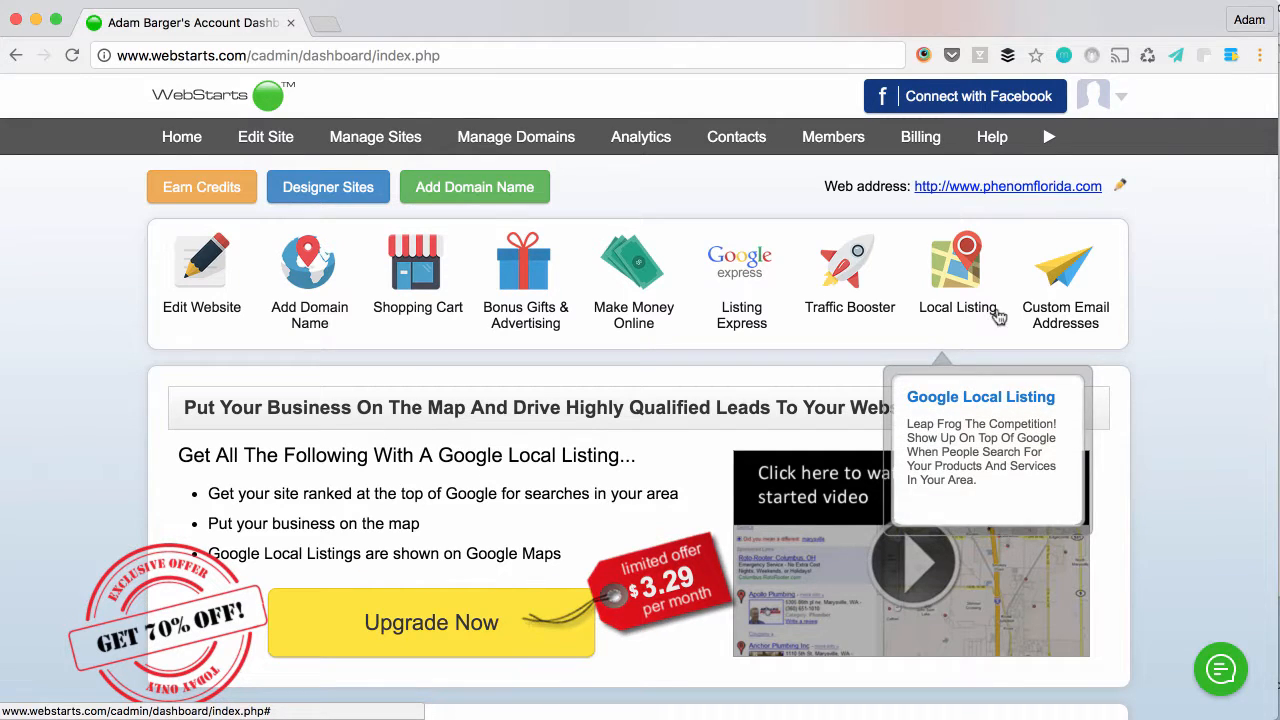
{"action": "mouse_move", "coordinate": [1155, 328]}
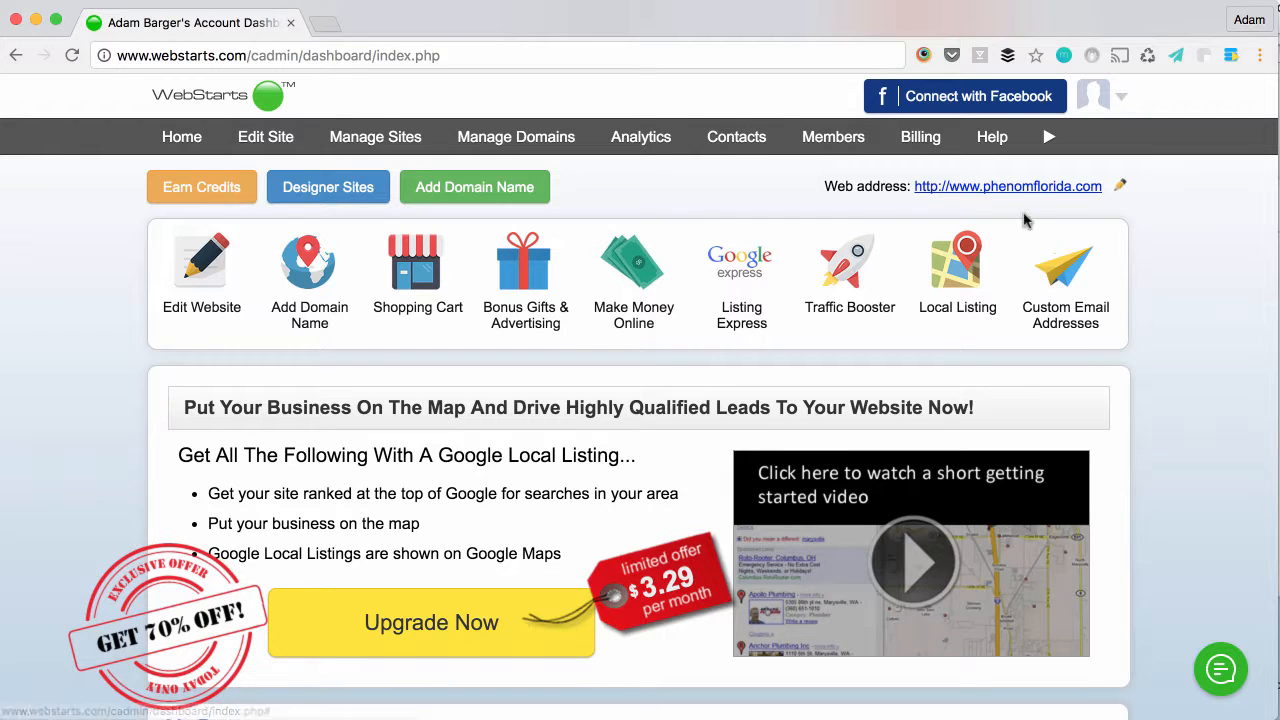
{"action": "mouse_move", "coordinate": [1007, 186]}
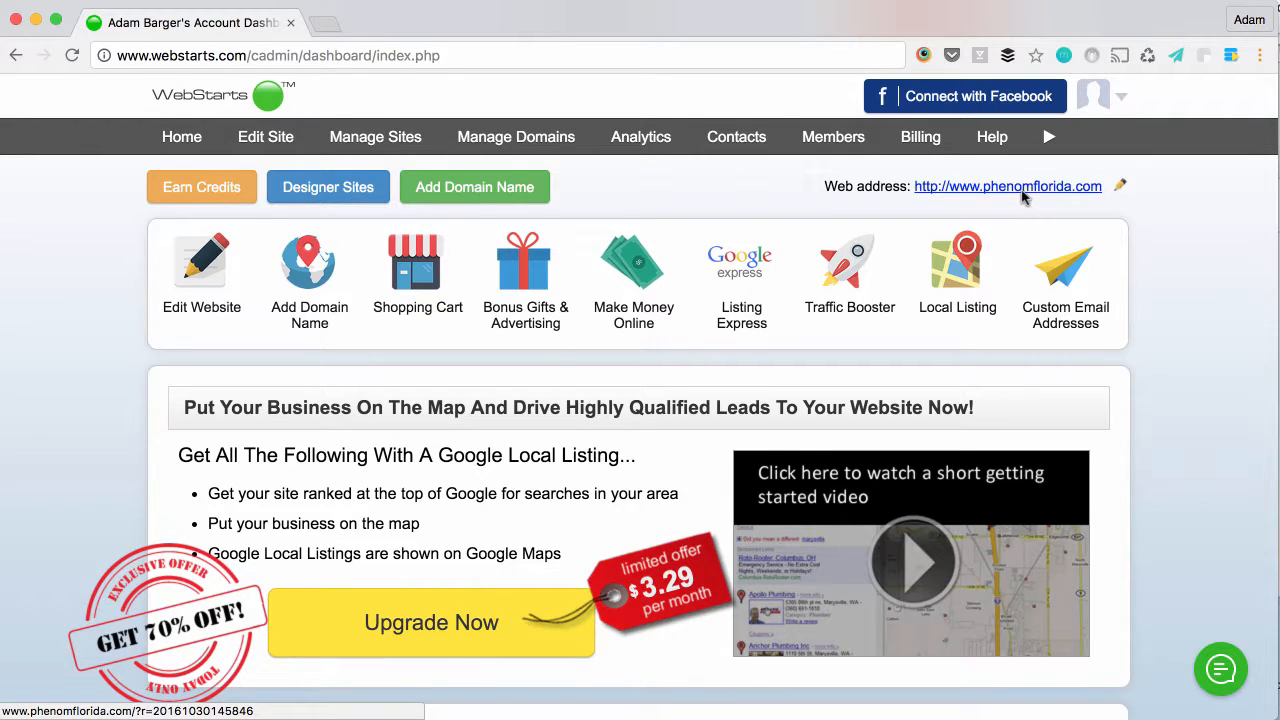
{"action": "mouse_move", "coordinate": [1163, 214]}
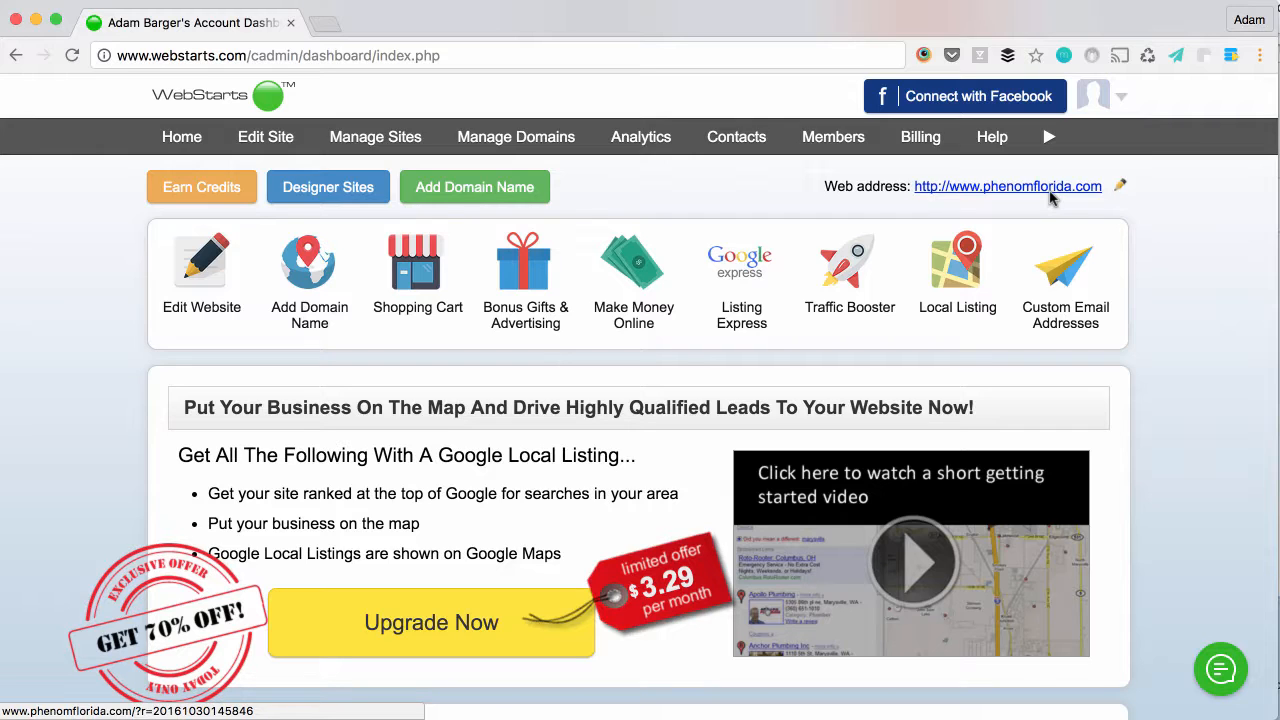
{"action": "mouse_move", "coordinate": [1185, 220]}
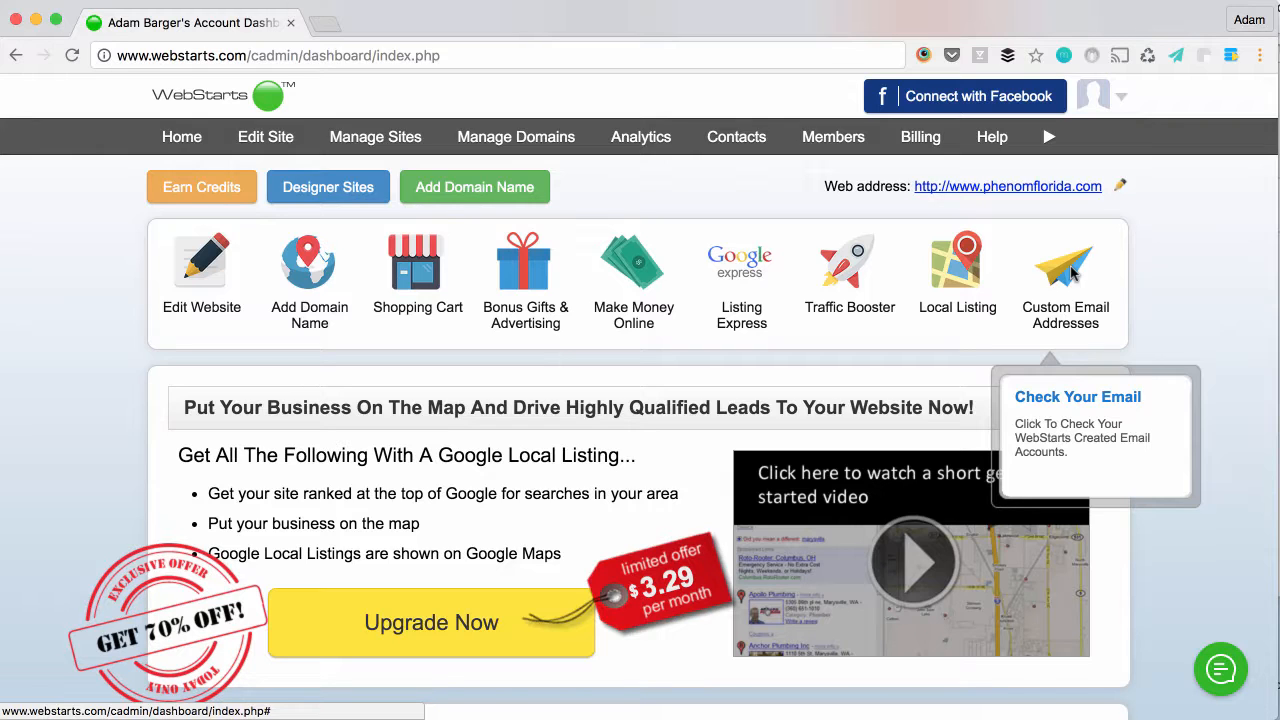
Step: Open the Custom Email Addresses tool from the phenomflorida.com dashboard
{"action": "left_click", "coordinate": [1065, 263]}
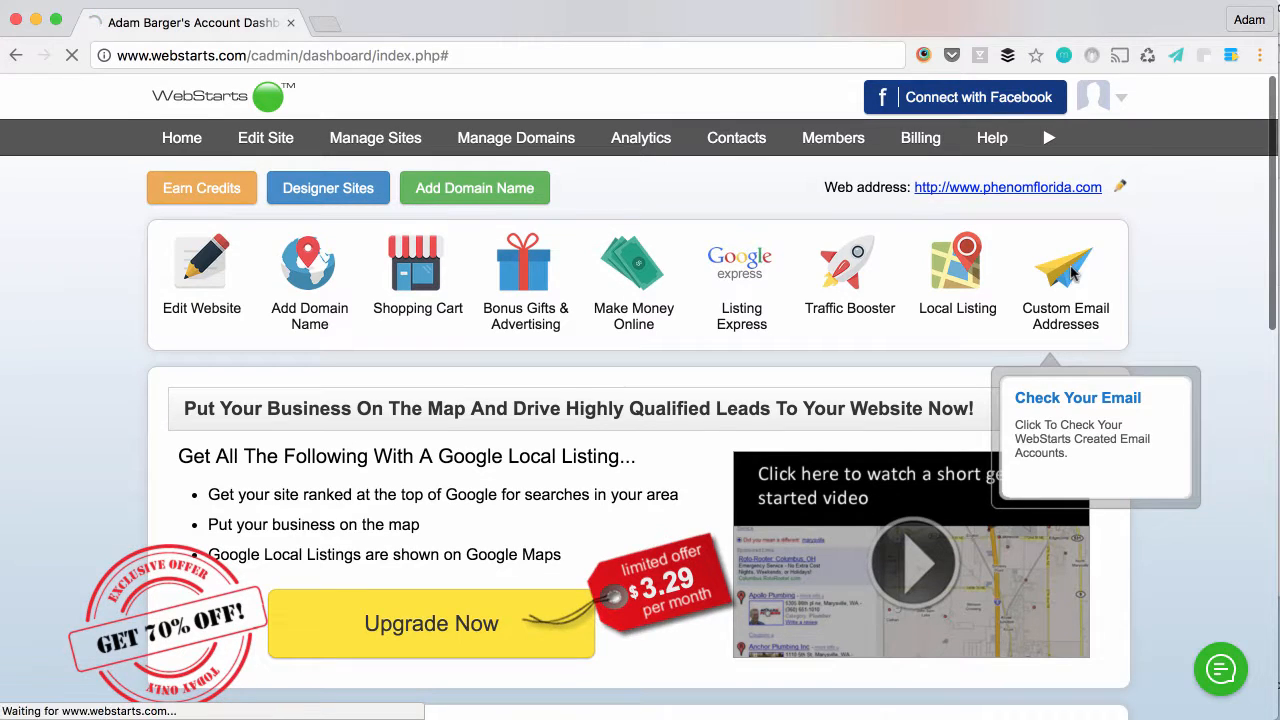
{"action": "left_click", "coordinate": [1065, 270]}
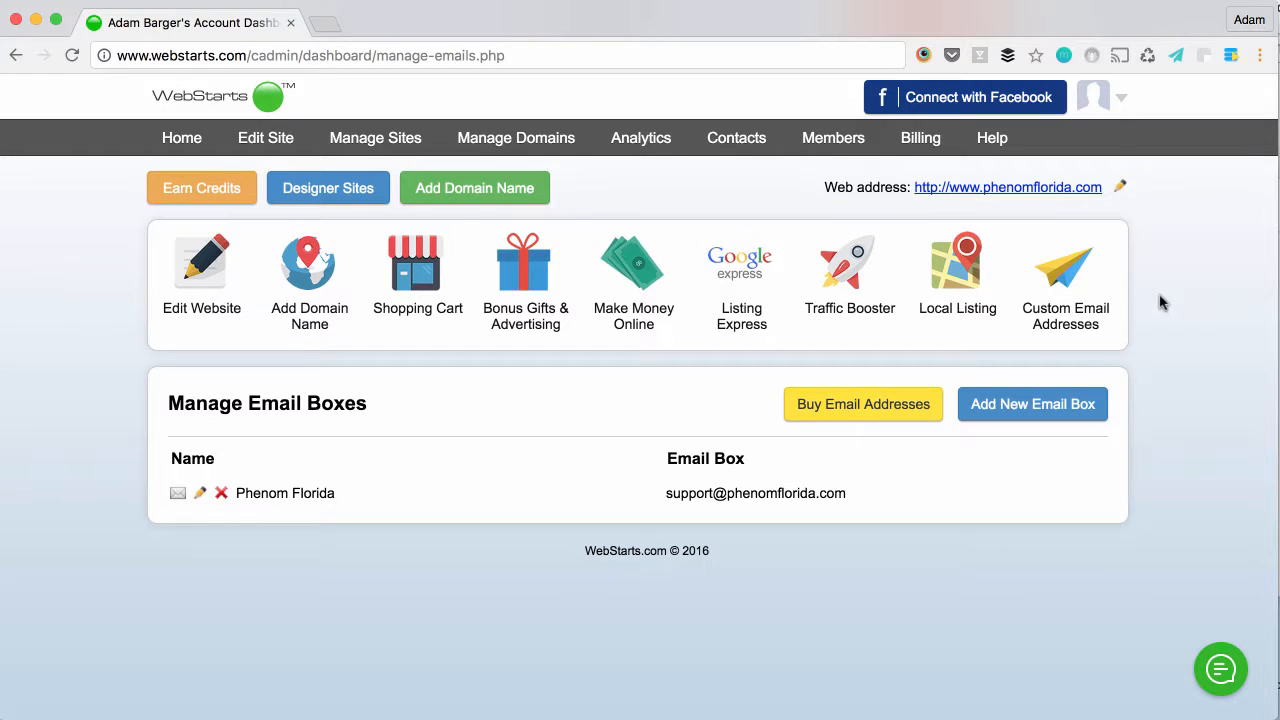
{"action": "mouse_move", "coordinate": [685, 510]}
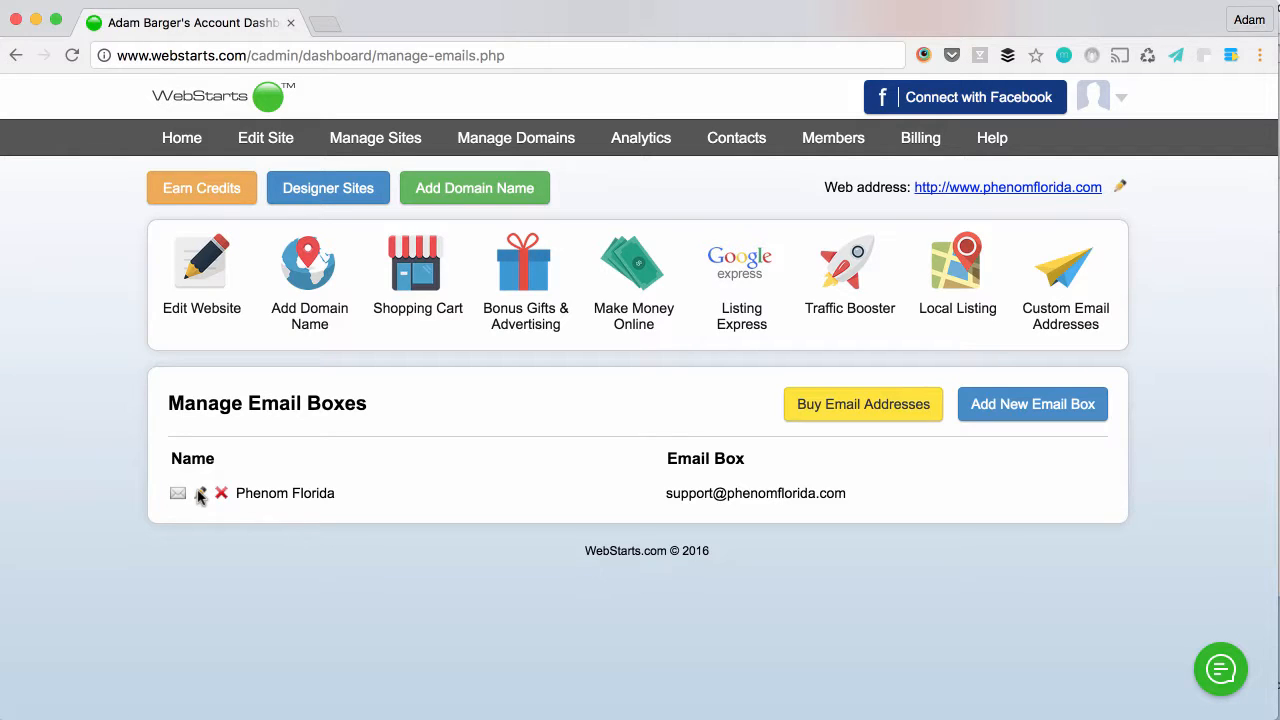
{"action": "left_click", "coordinate": [200, 493]}
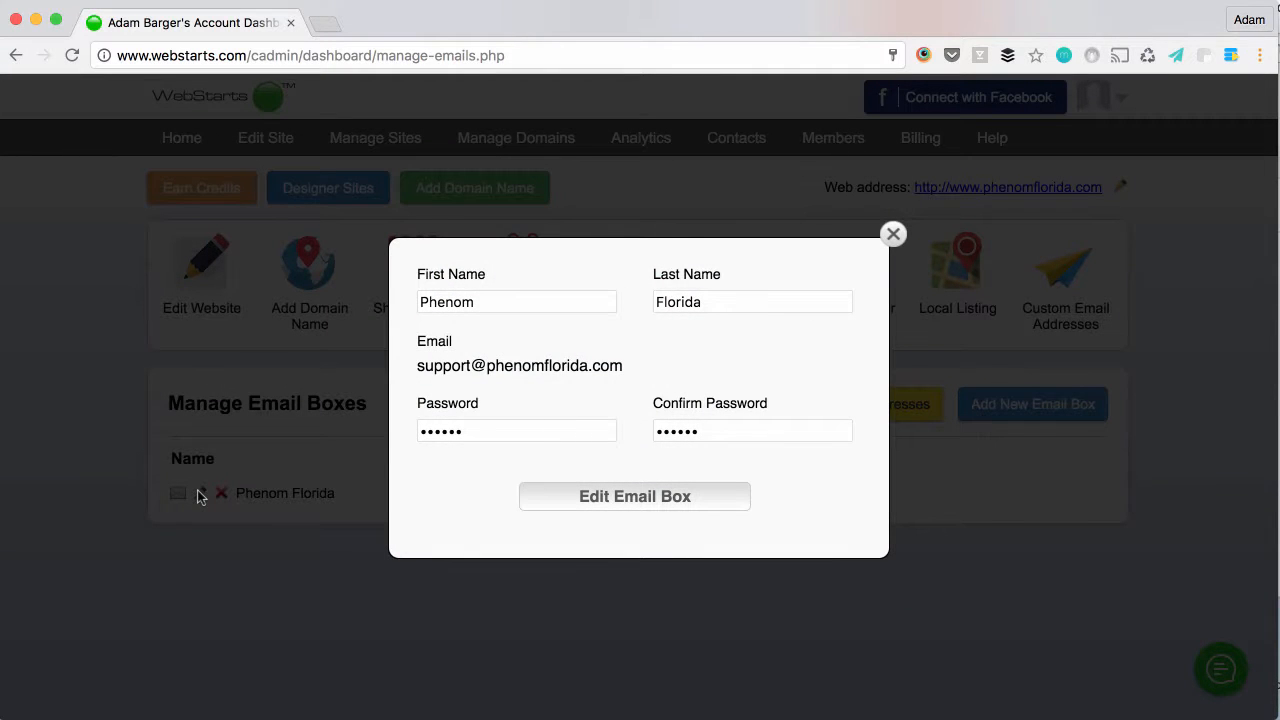
{"action": "mouse_move", "coordinate": [370, 403]}
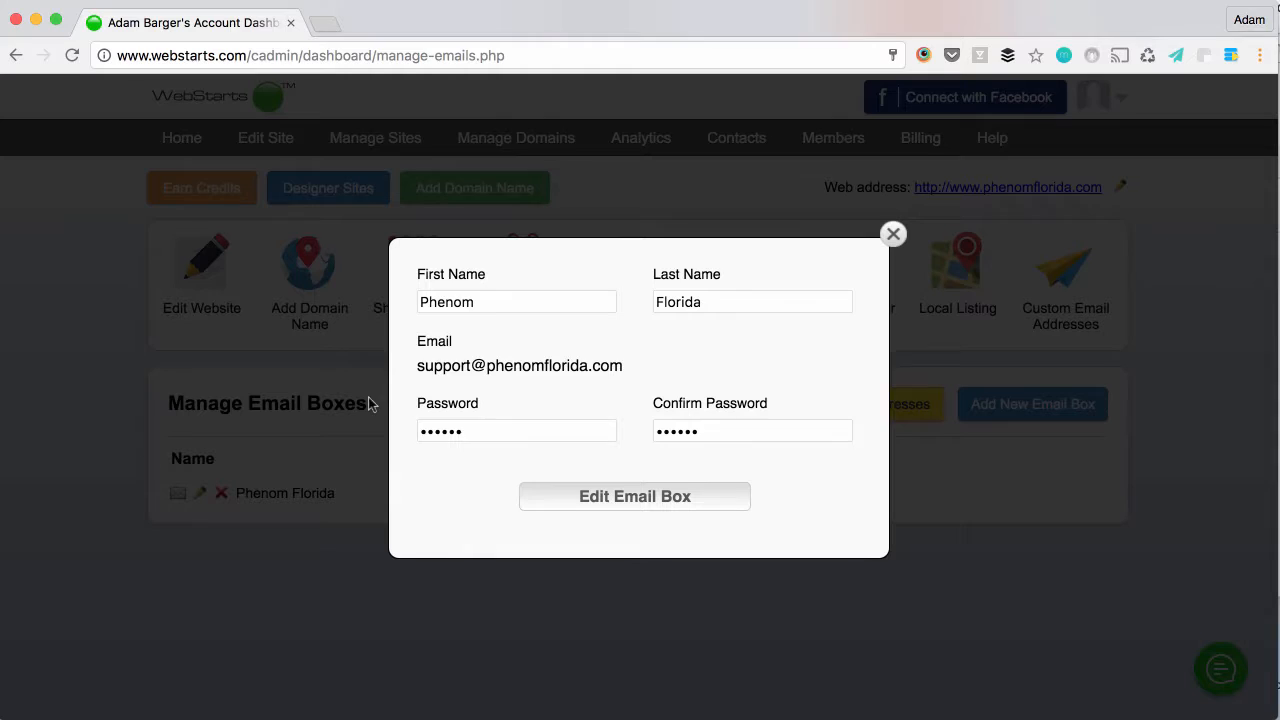
{"action": "mouse_move", "coordinate": [671, 312]}
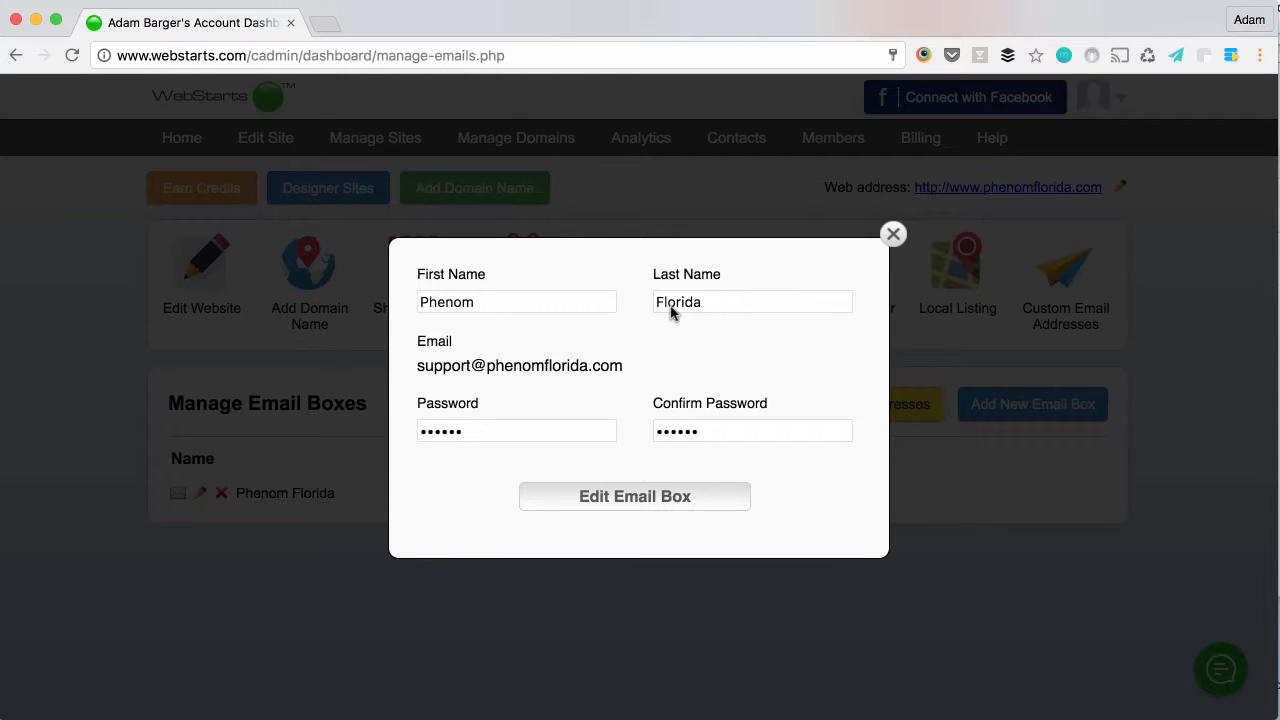
{"action": "mouse_move", "coordinate": [613, 430]}
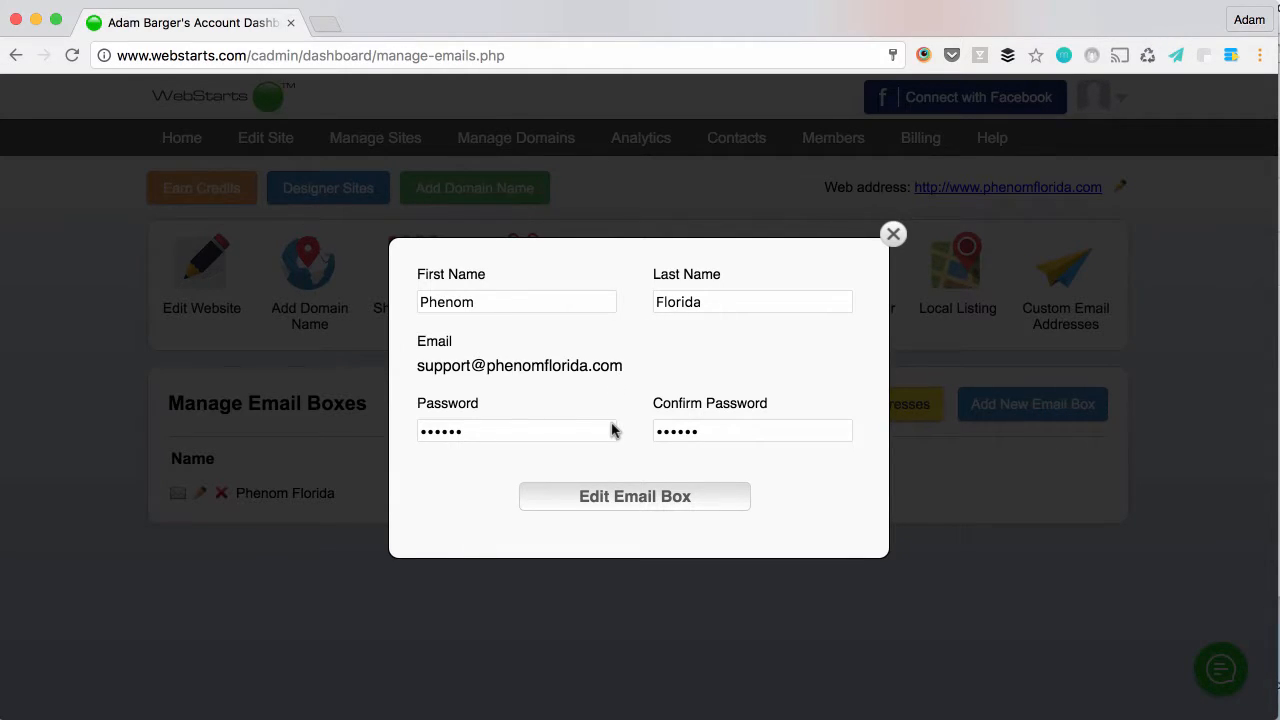
{"action": "mouse_move", "coordinate": [745, 432]}
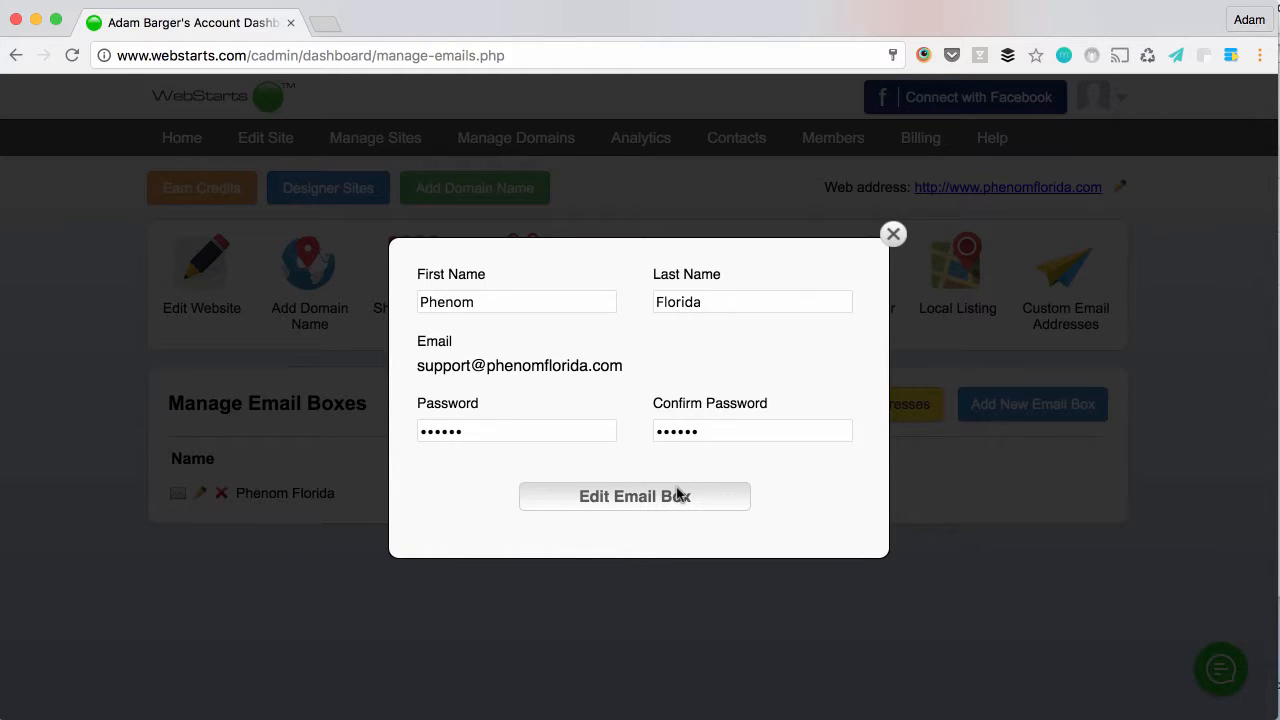
{"action": "left_click", "coordinate": [634, 496]}
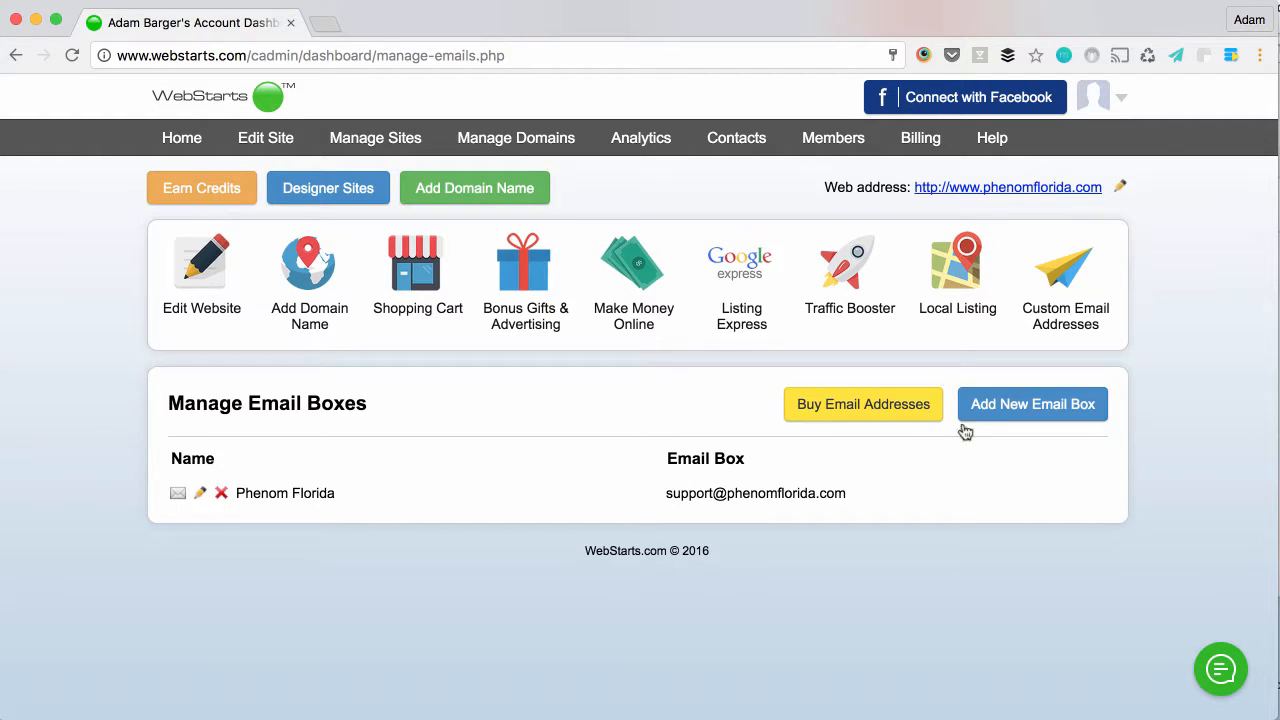
{"action": "left_click", "coordinate": [1032, 404]}
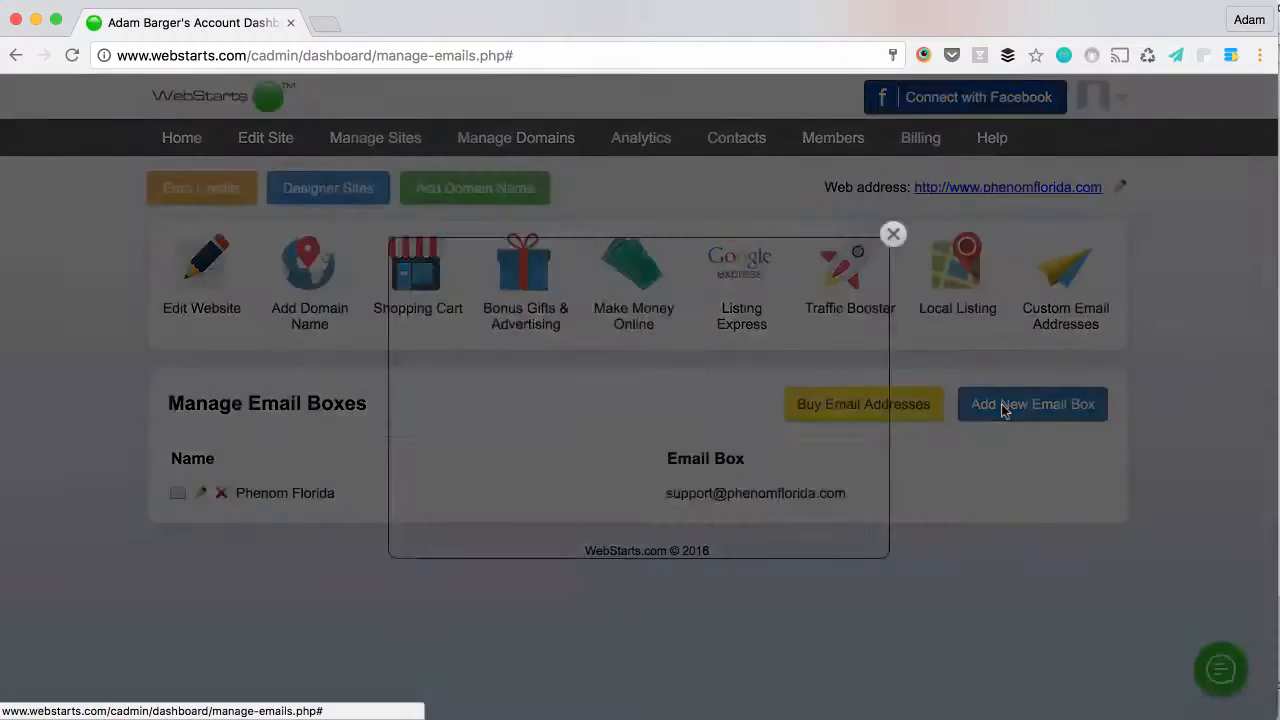
{"action": "left_click", "coordinate": [1032, 404]}
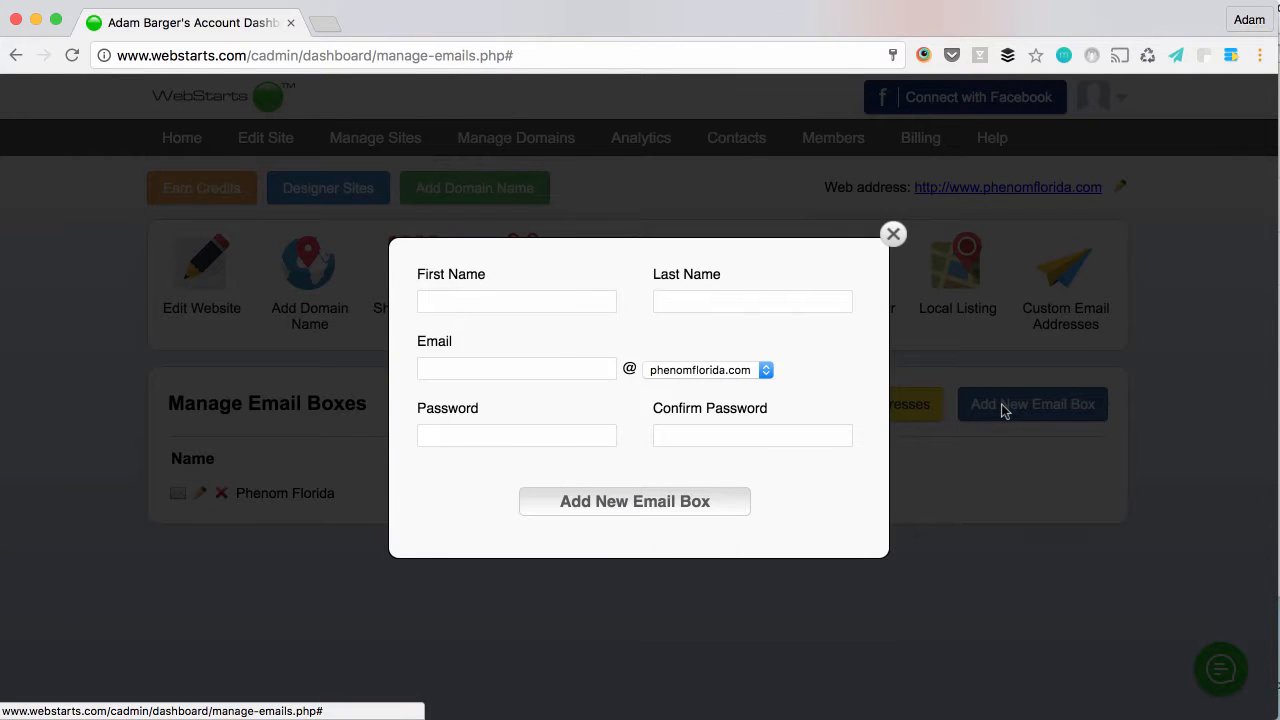
{"action": "mouse_move", "coordinate": [590, 310]}
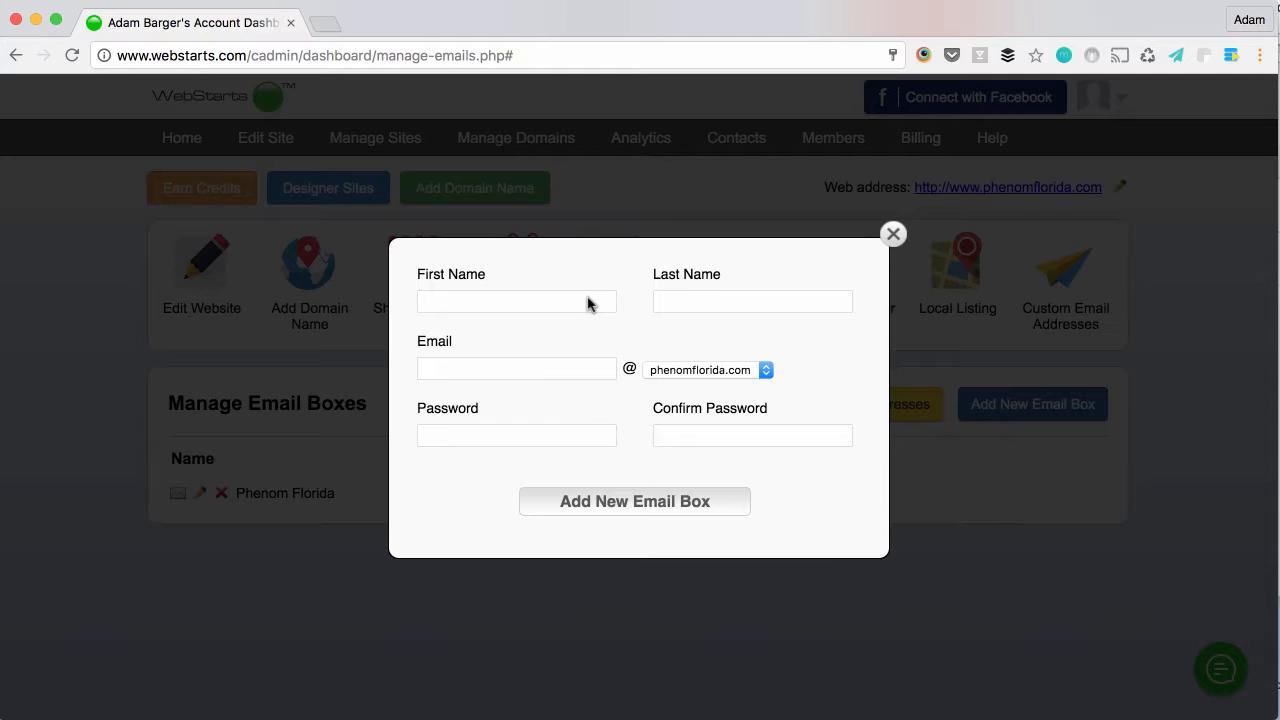
{"action": "left_click", "coordinate": [891, 234]}
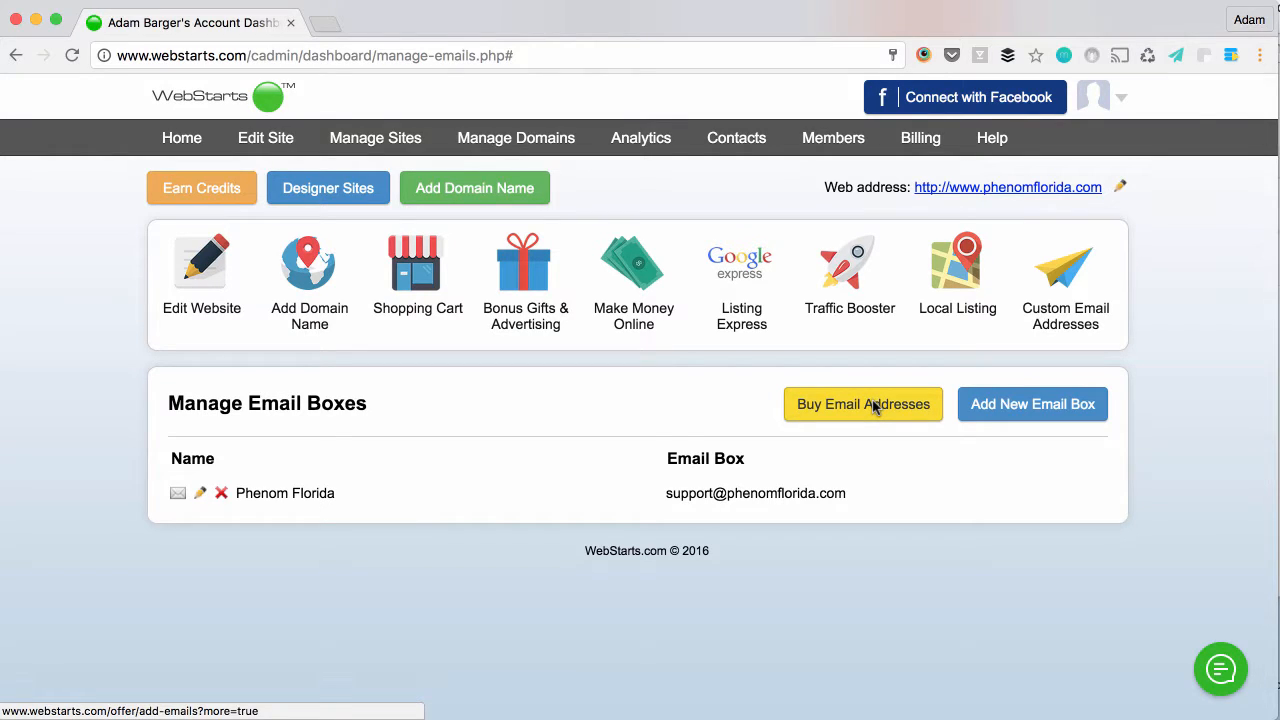
{"action": "mouse_move", "coordinate": [1164, 349]}
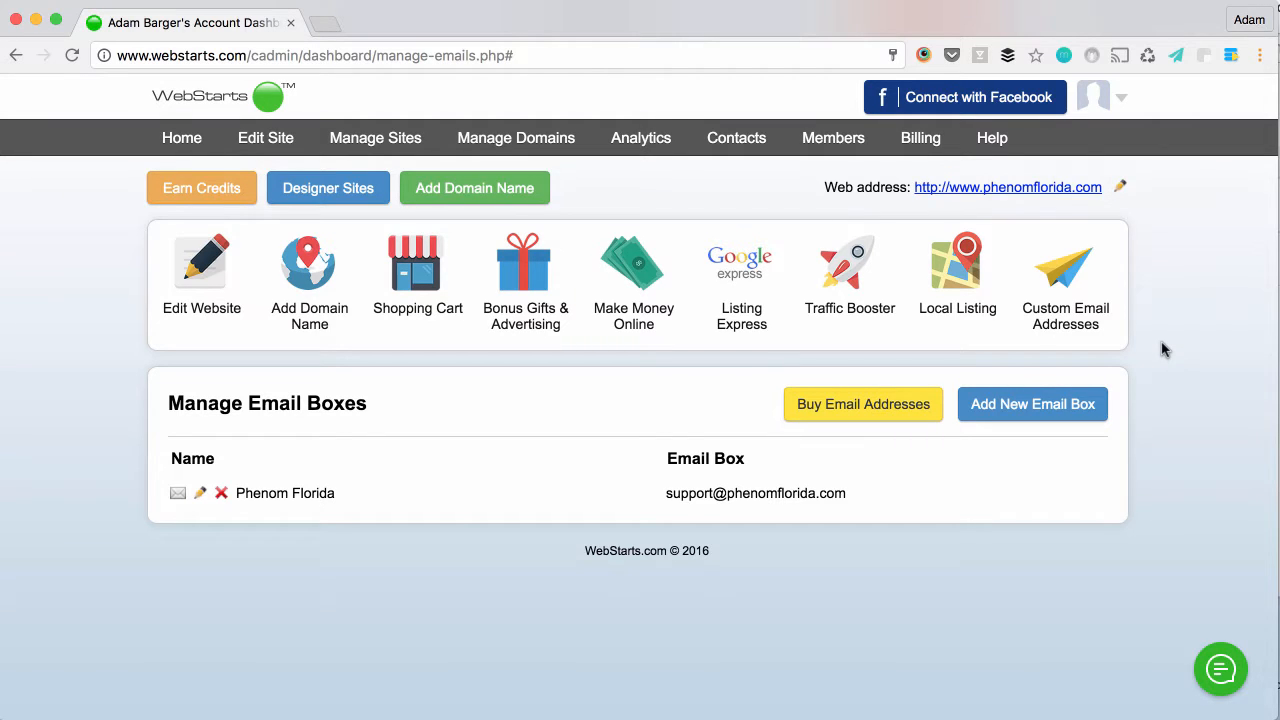